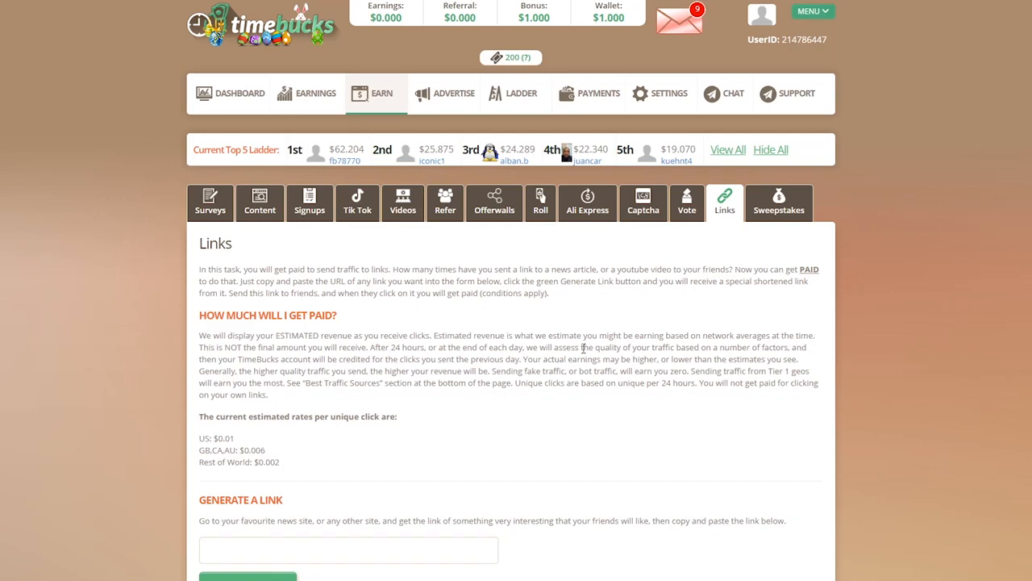
mouse_move(574, 353)
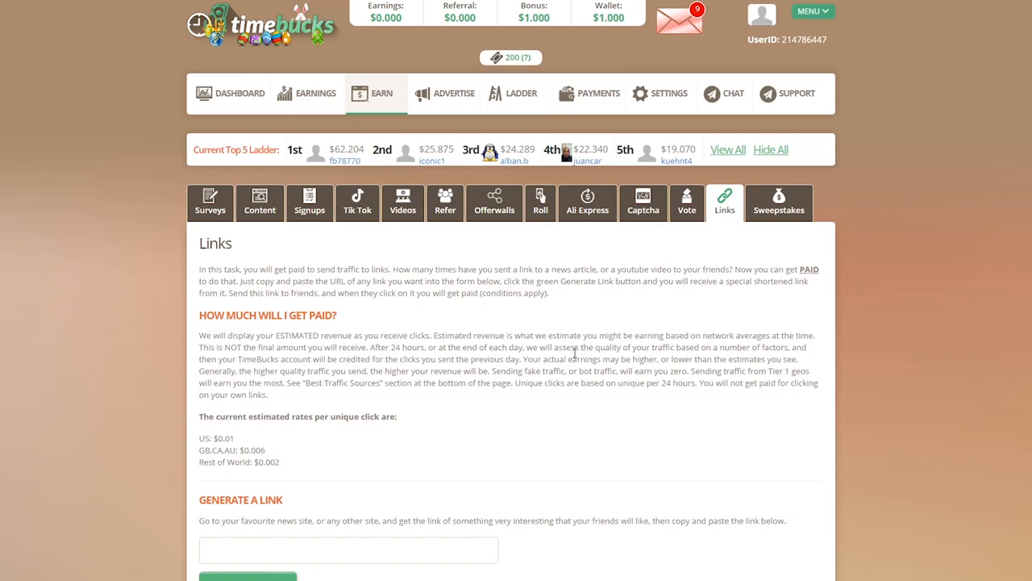
Scroll YouTube results and open the 'Joe Rogan - Doctor Explains Benefits of Fasting' video
scroll("down", 3)
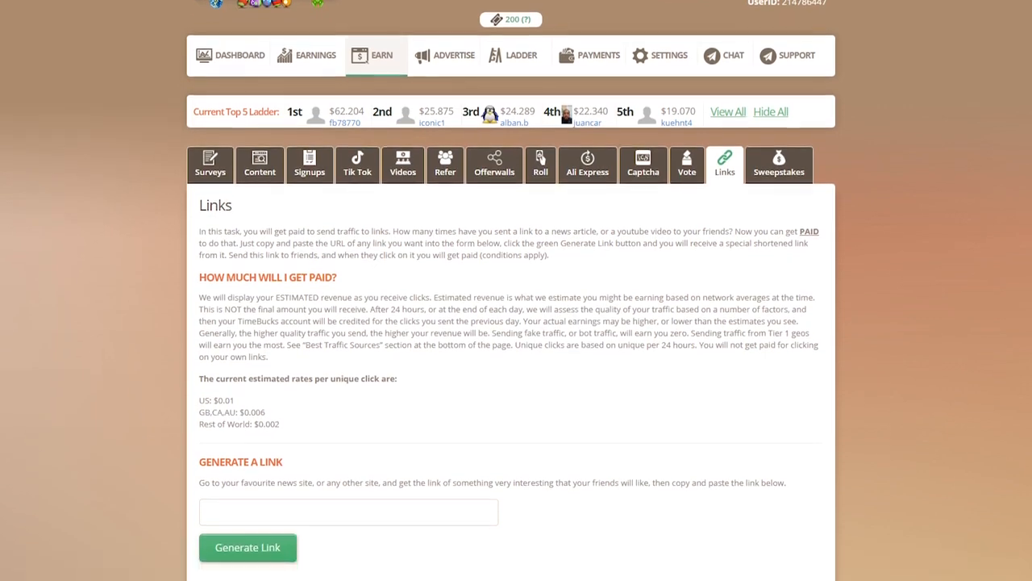
scroll("down", 3)
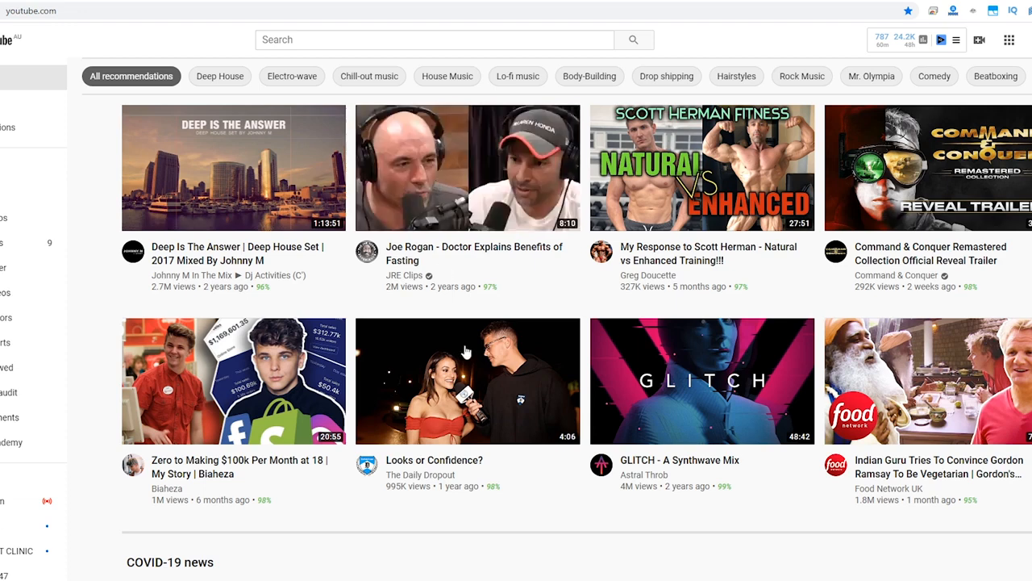
left_click(467, 168)
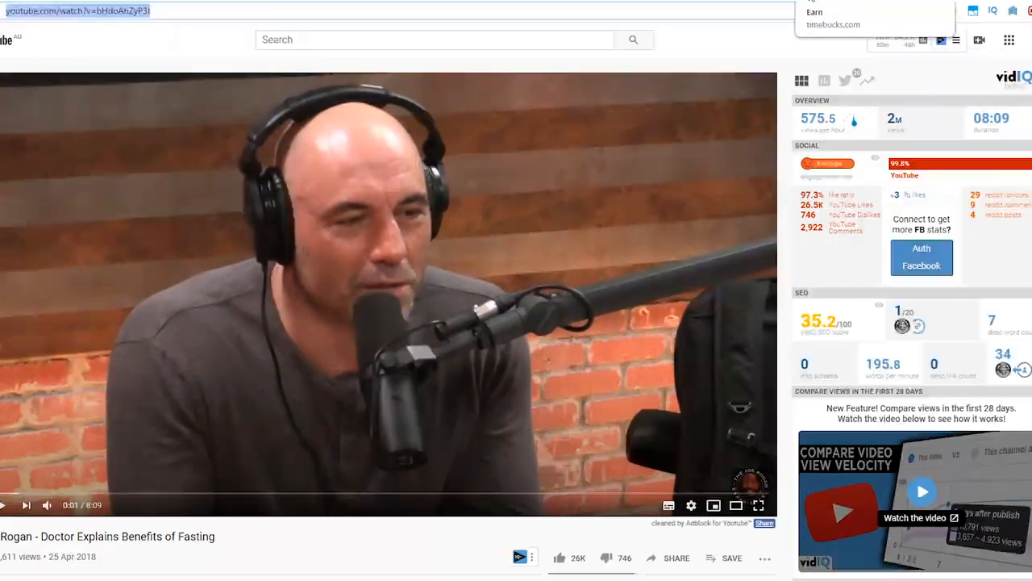
left_click(724, 6)
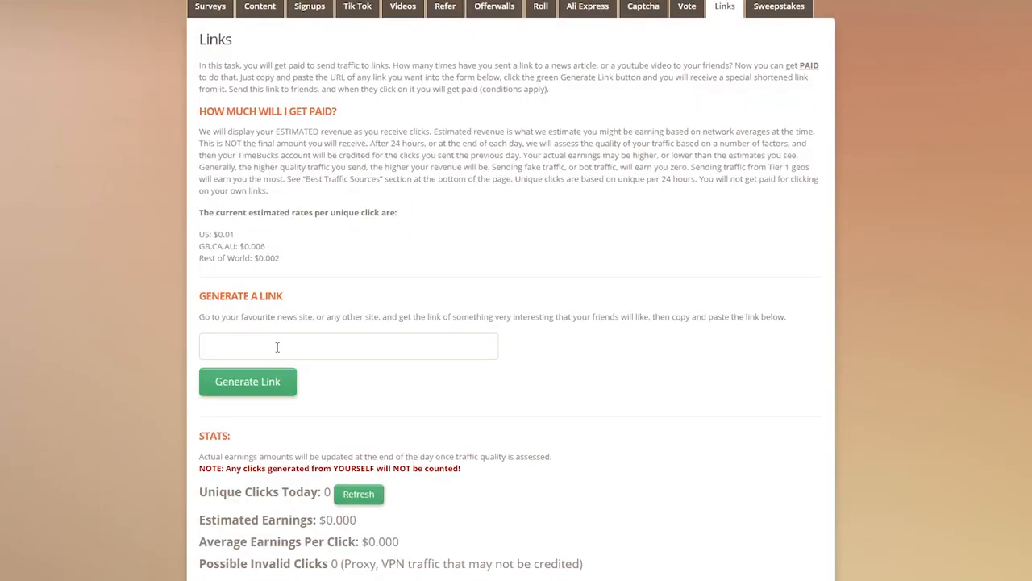
type("https://www.youtube.com/watch?v=bHdoAhZyP3I")
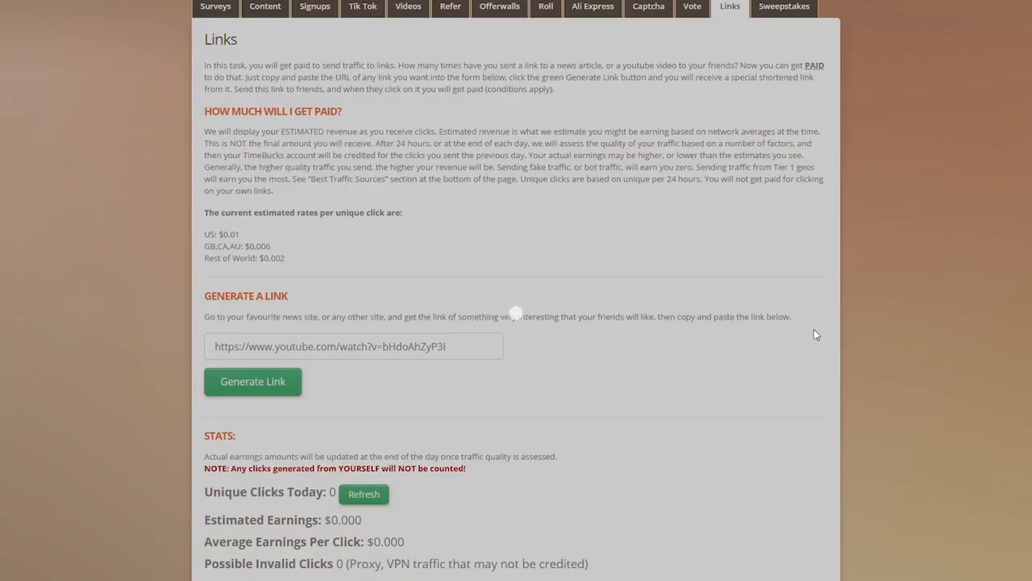
left_click(252, 380)
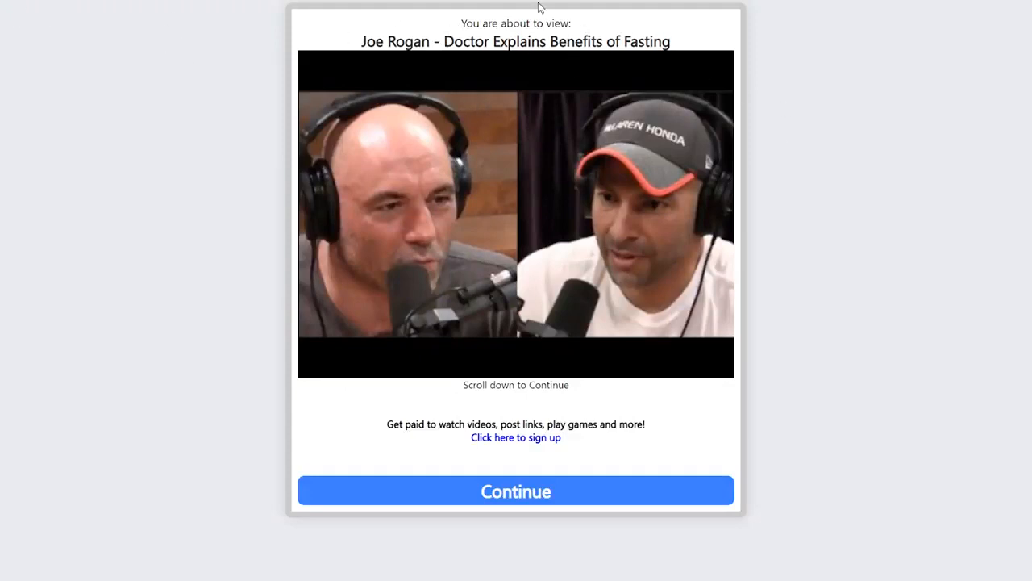
mouse_move(593, 67)
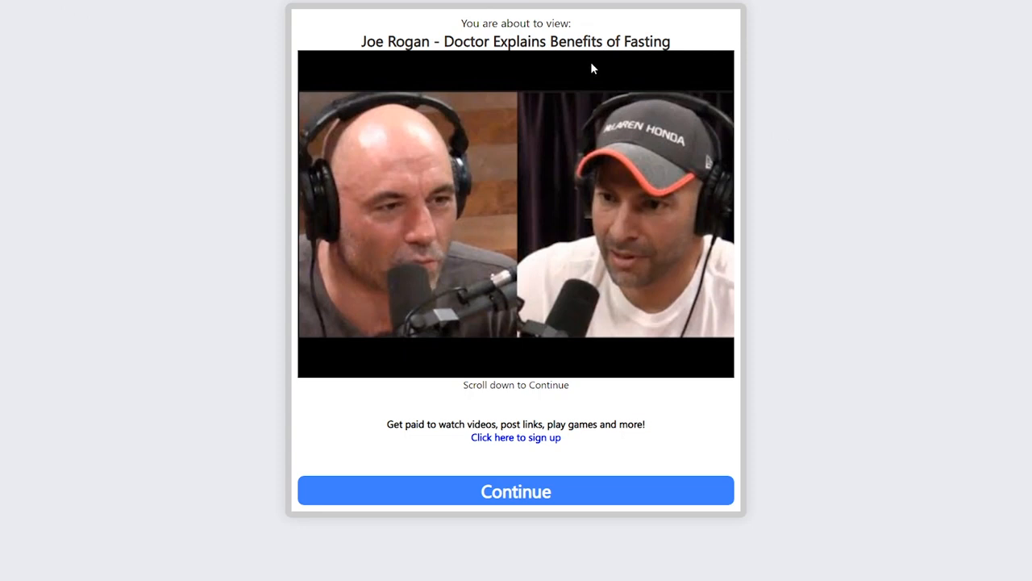
mouse_move(383, 208)
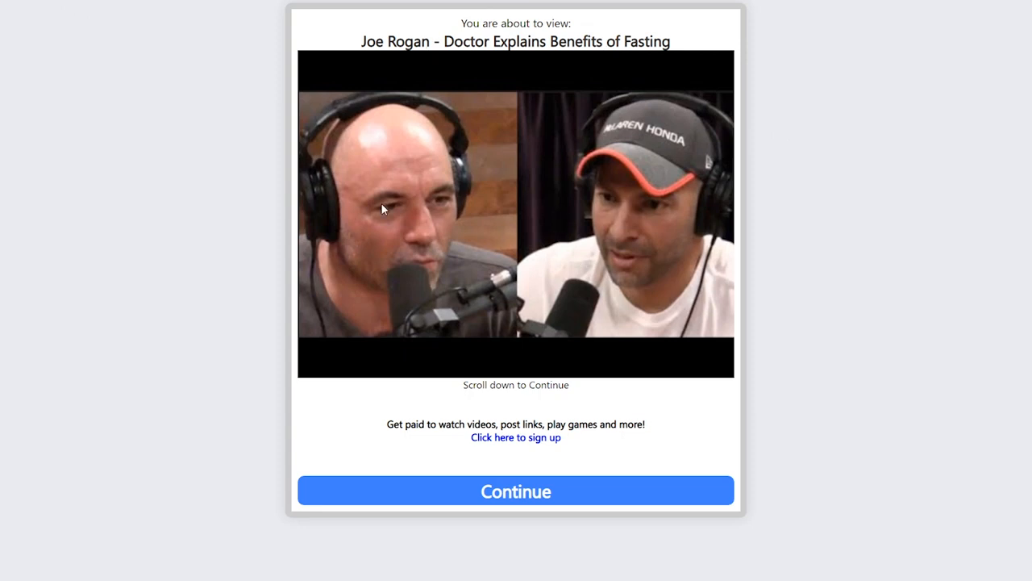
mouse_move(604, 104)
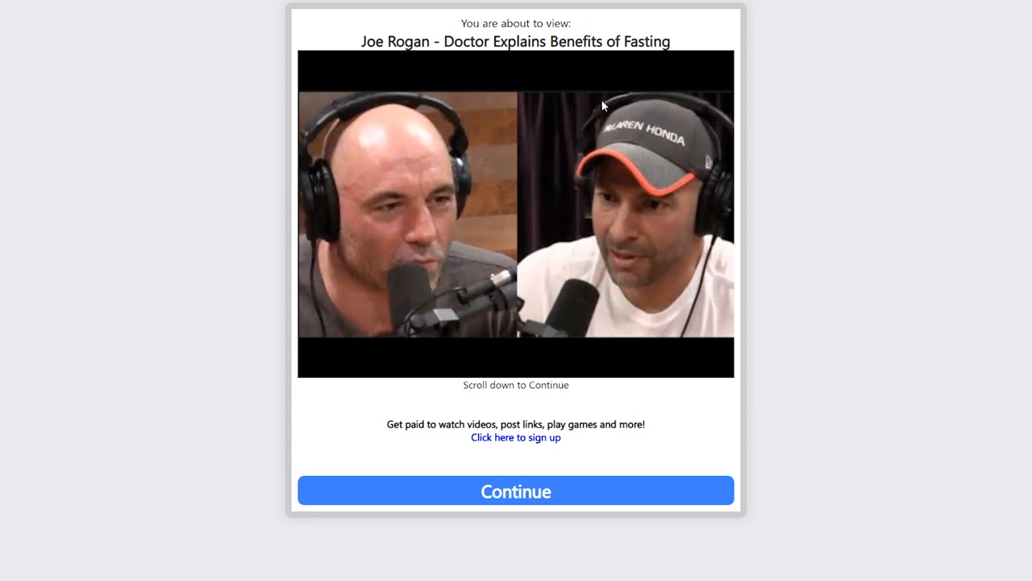
mouse_move(1004, 172)
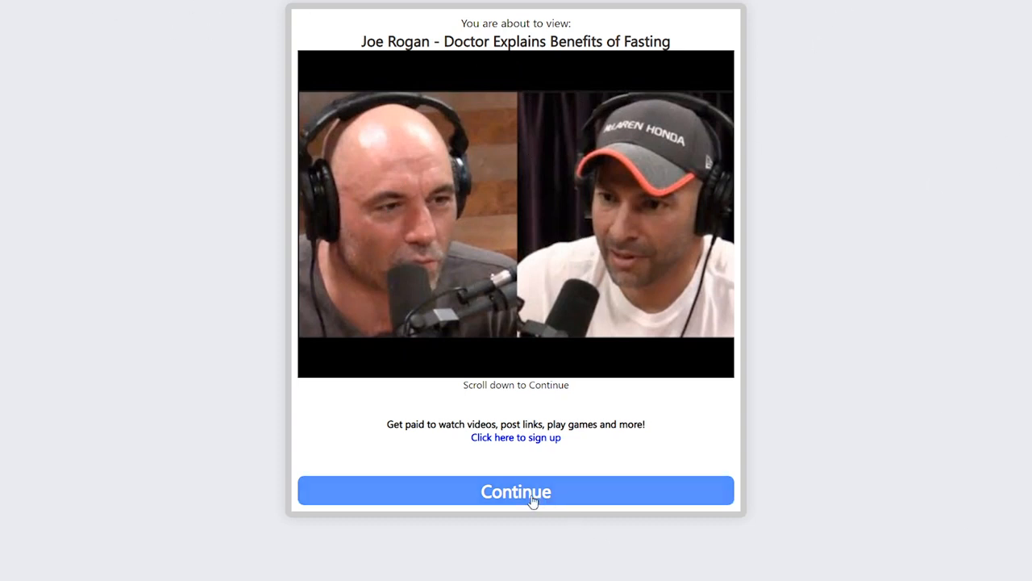
Continue past the 'You are about to view' preview page for the fasting video
left_click(516, 490)
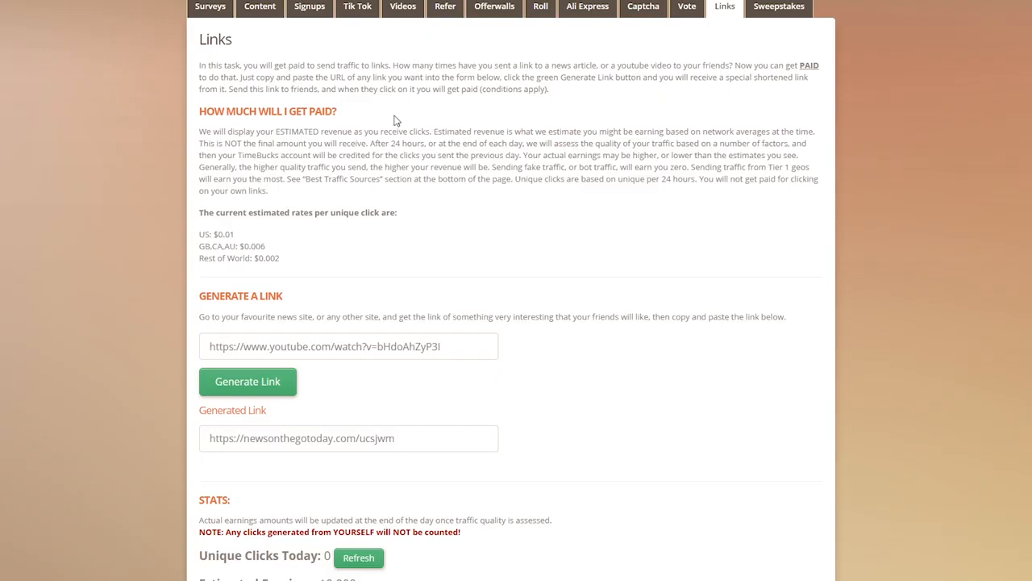
mouse_move(698, 174)
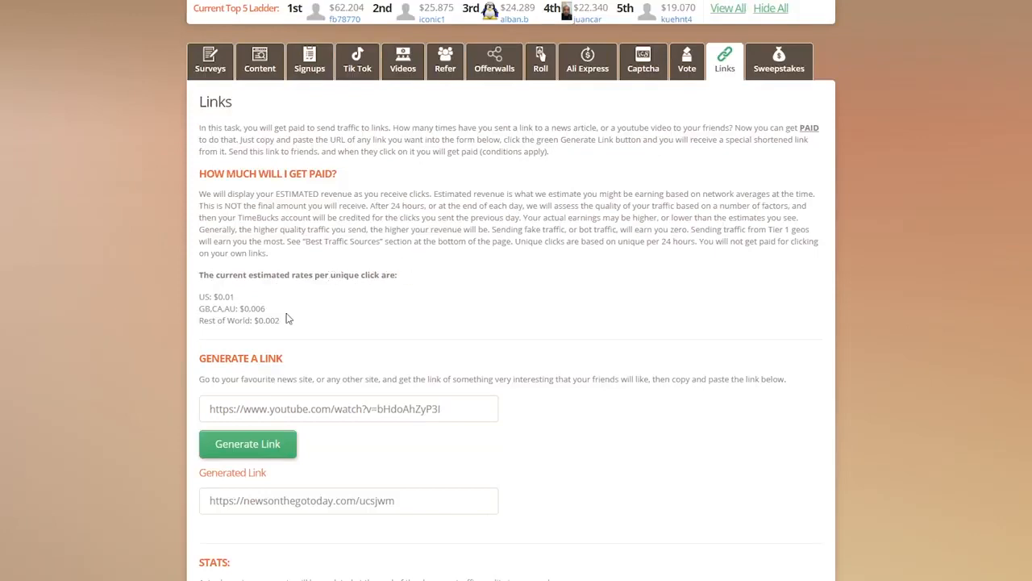
scroll("down", 3)
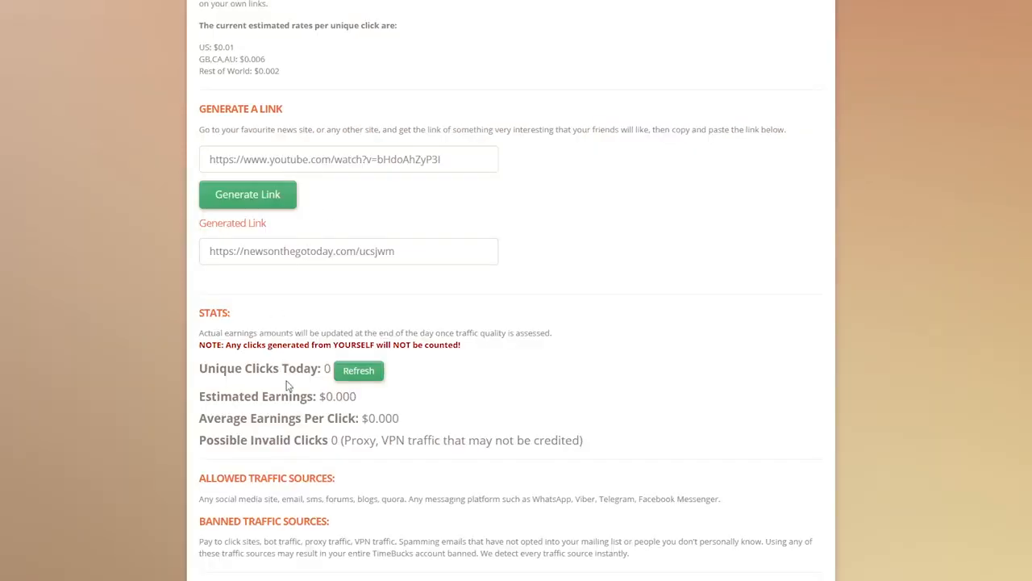
mouse_move(359, 373)
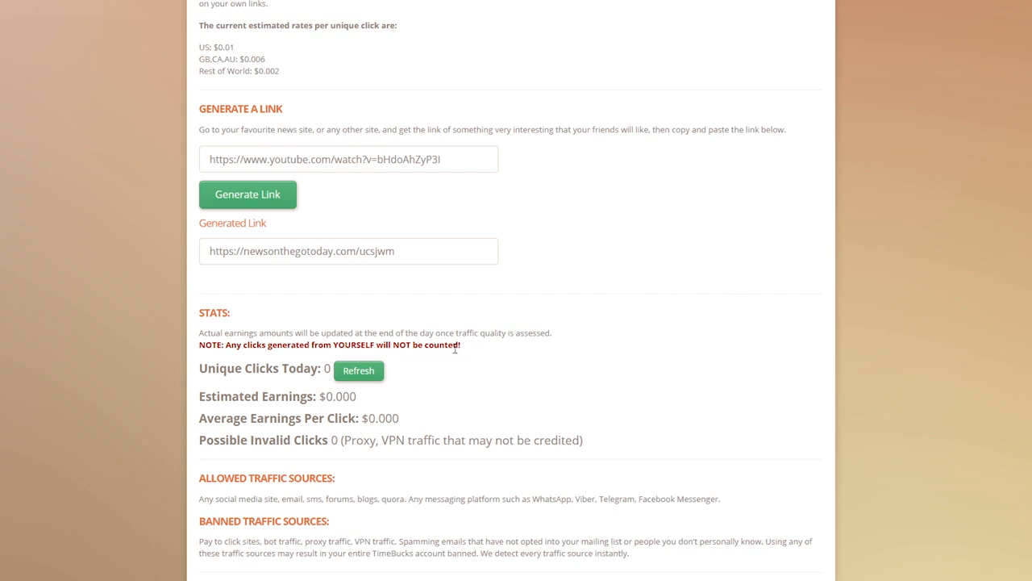
mouse_move(252, 391)
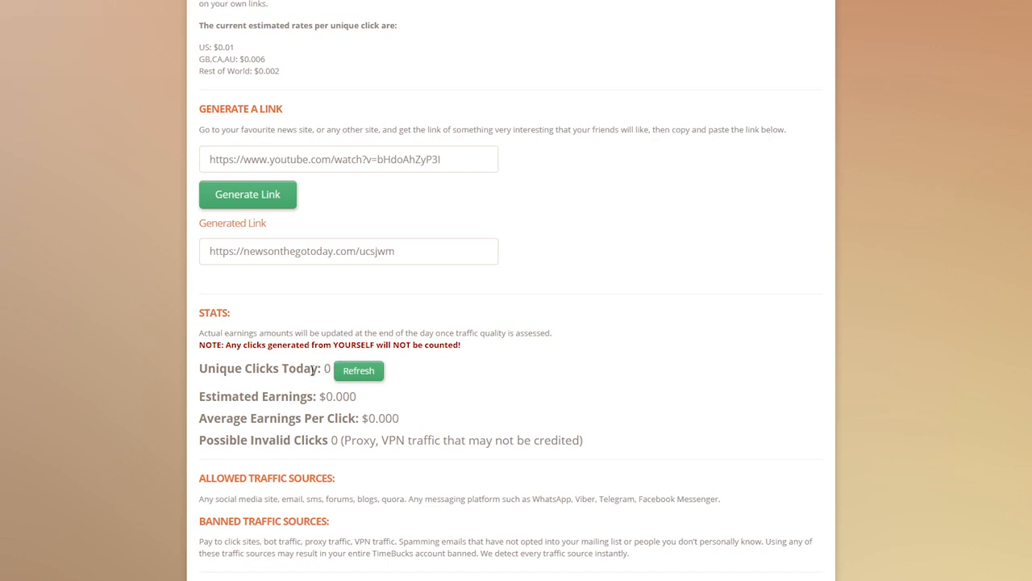
mouse_move(504, 357)
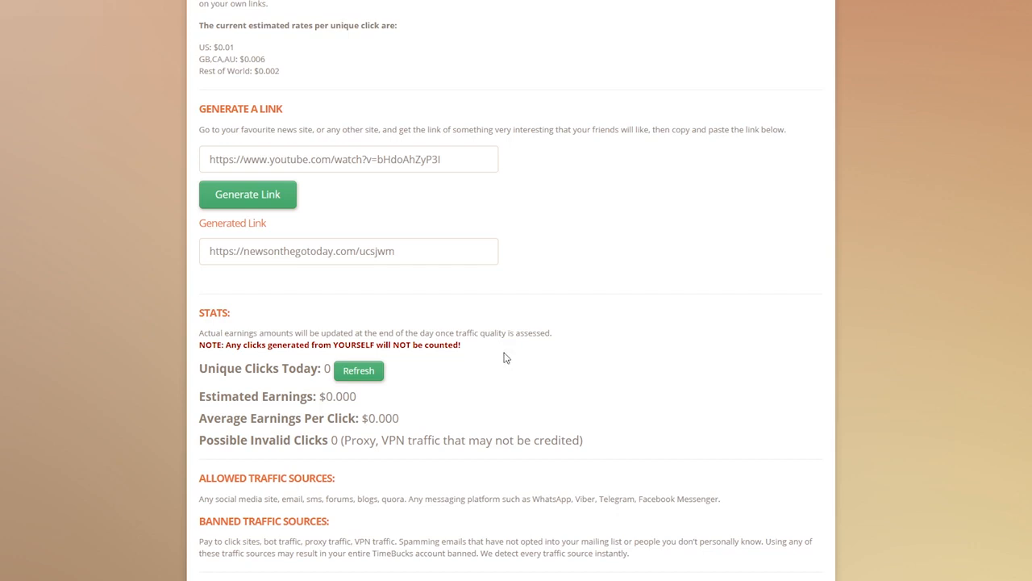
mouse_move(551, 348)
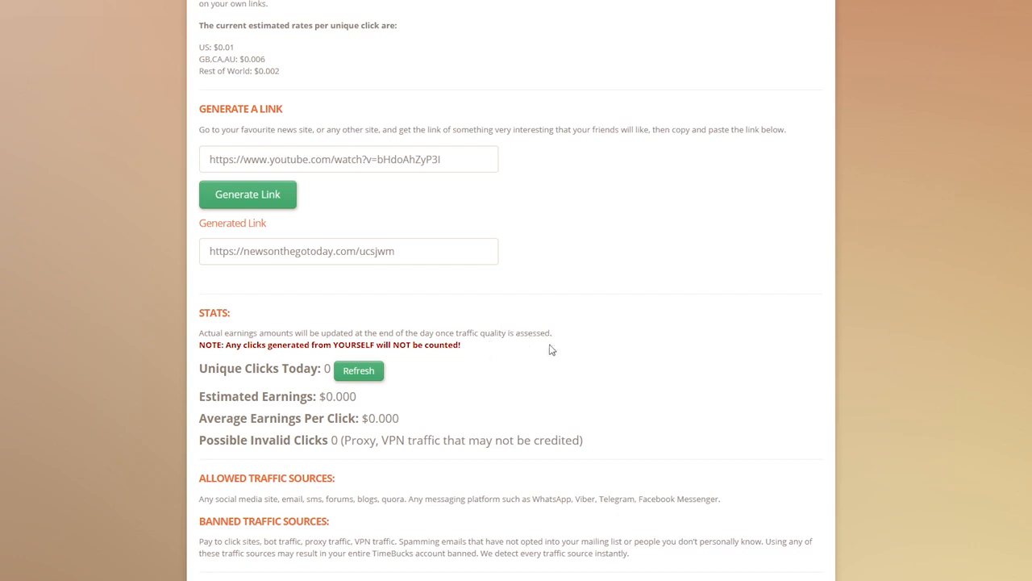
mouse_move(542, 277)
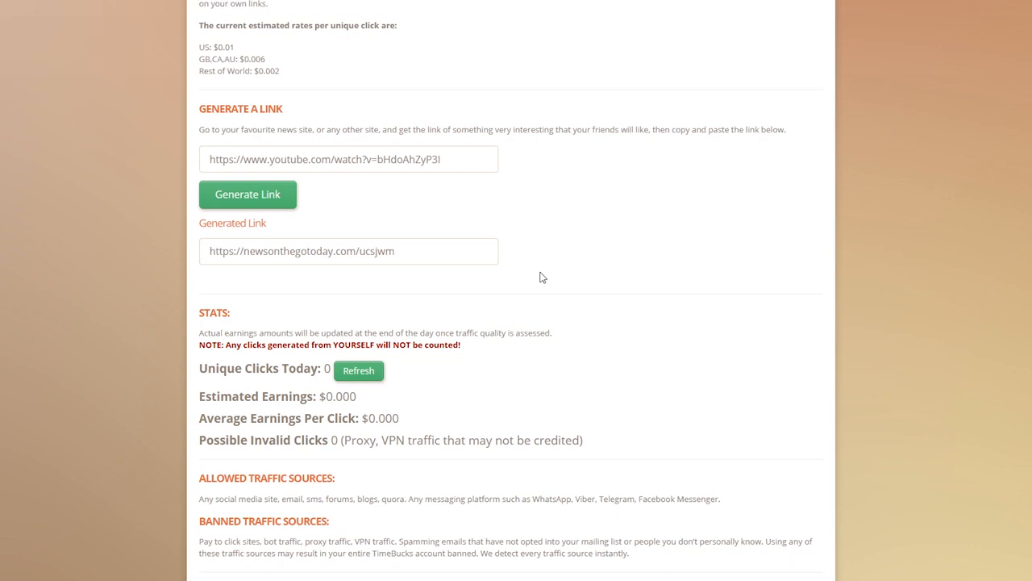
scroll("down", 3)
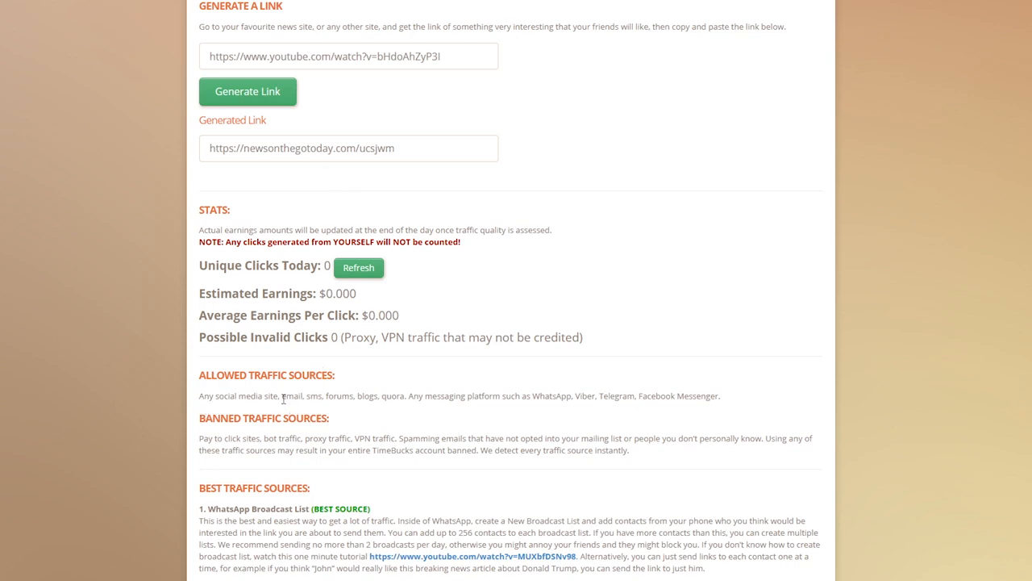
mouse_move(306, 407)
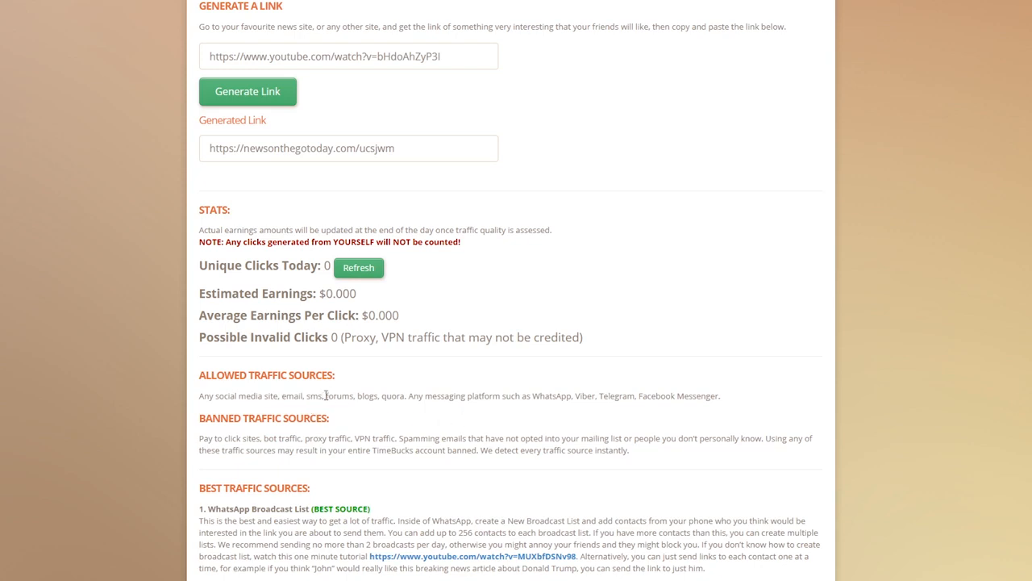
mouse_move(386, 396)
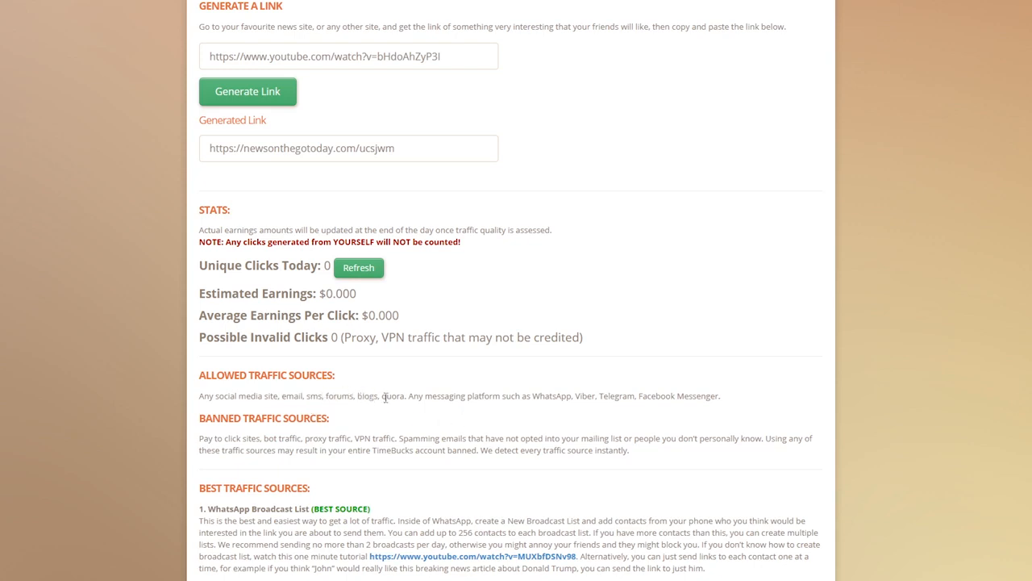
mouse_move(522, 413)
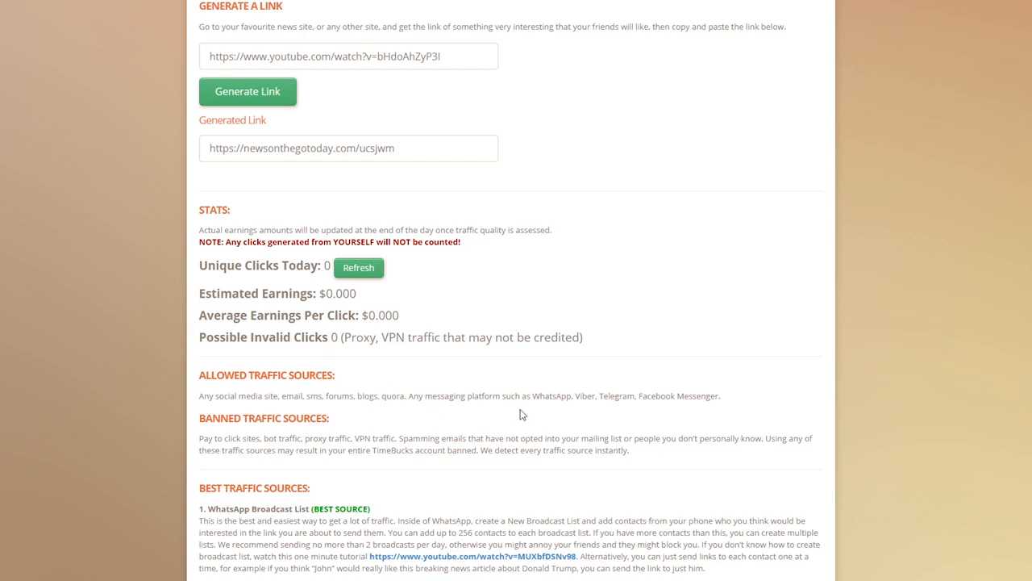
mouse_move(539, 407)
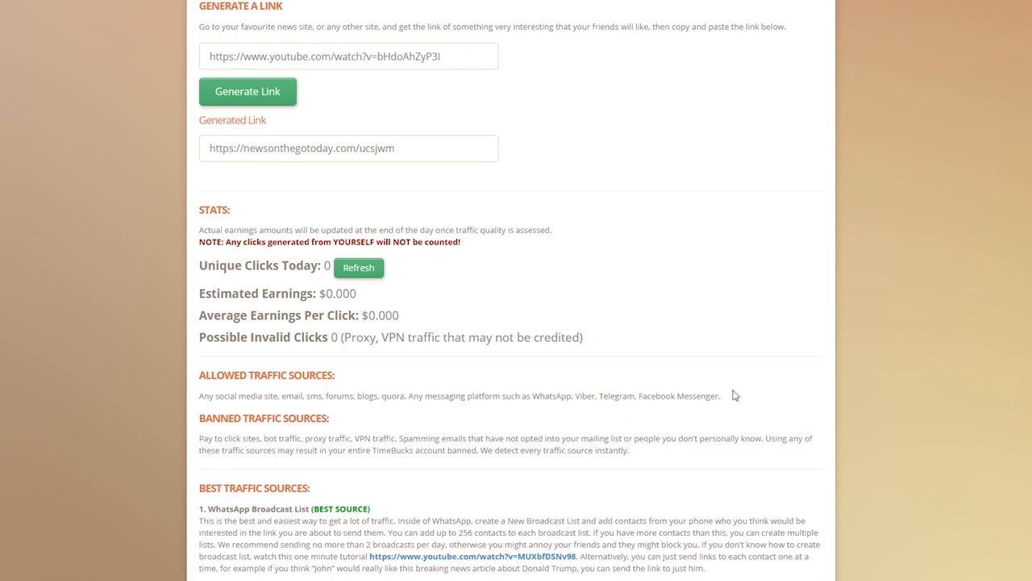
scroll("down", 3)
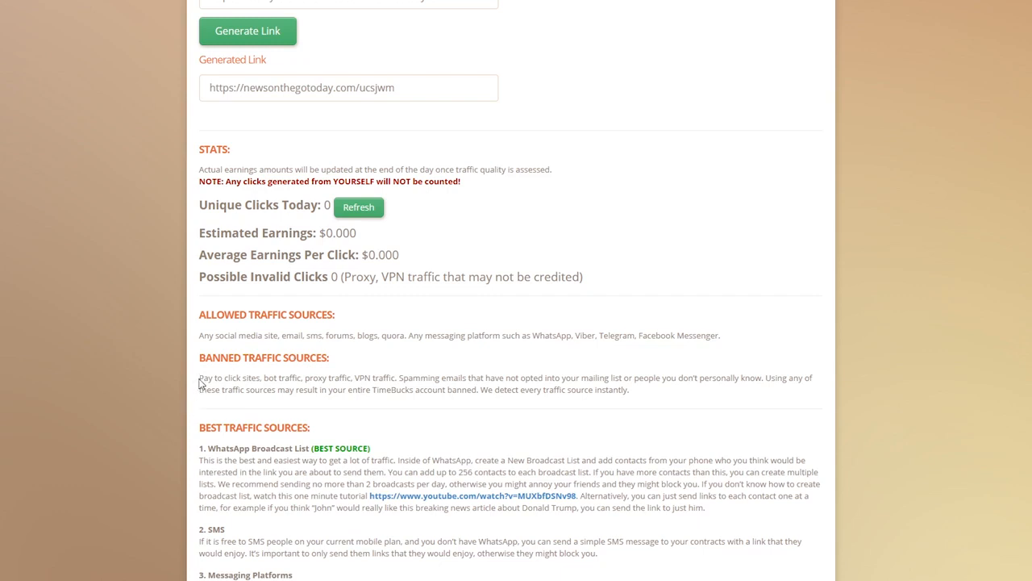
mouse_move(288, 379)
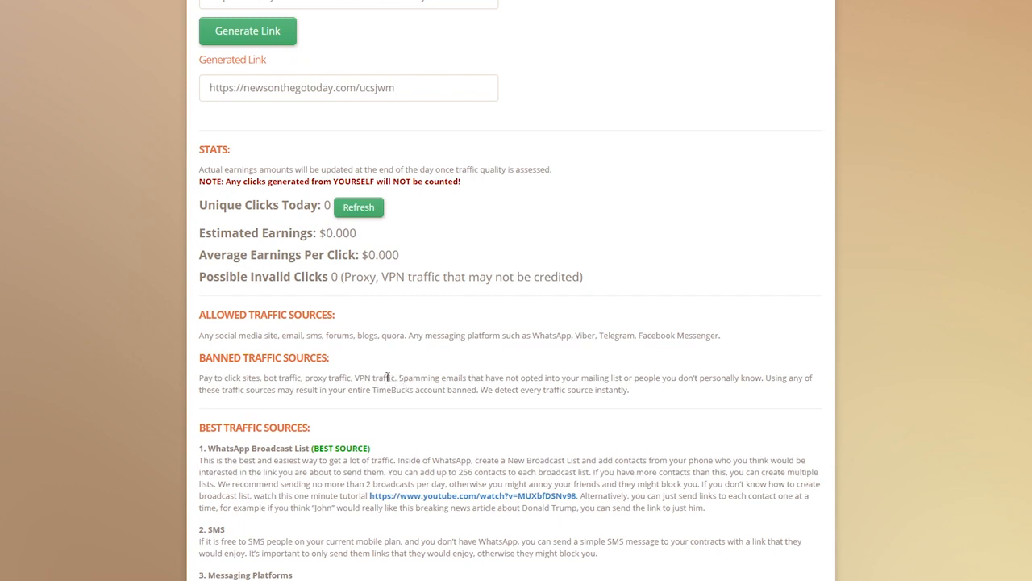
mouse_move(341, 372)
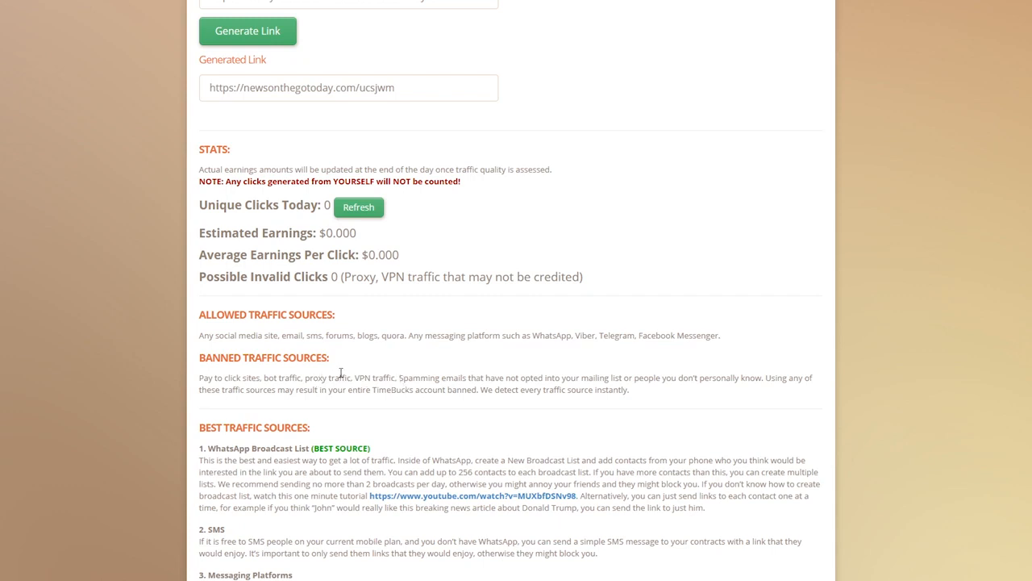
scroll("down", 3)
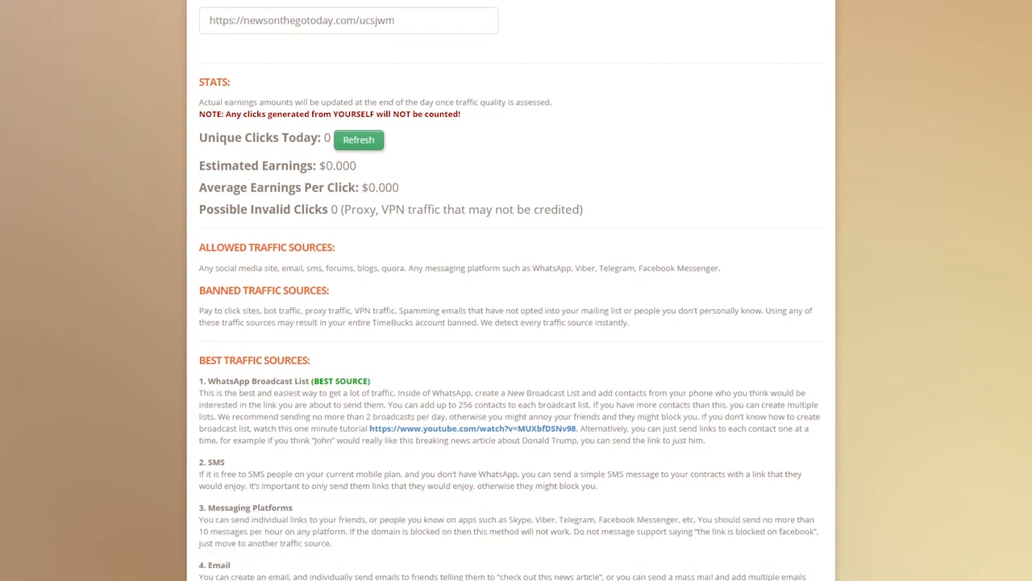
scroll("down", 3)
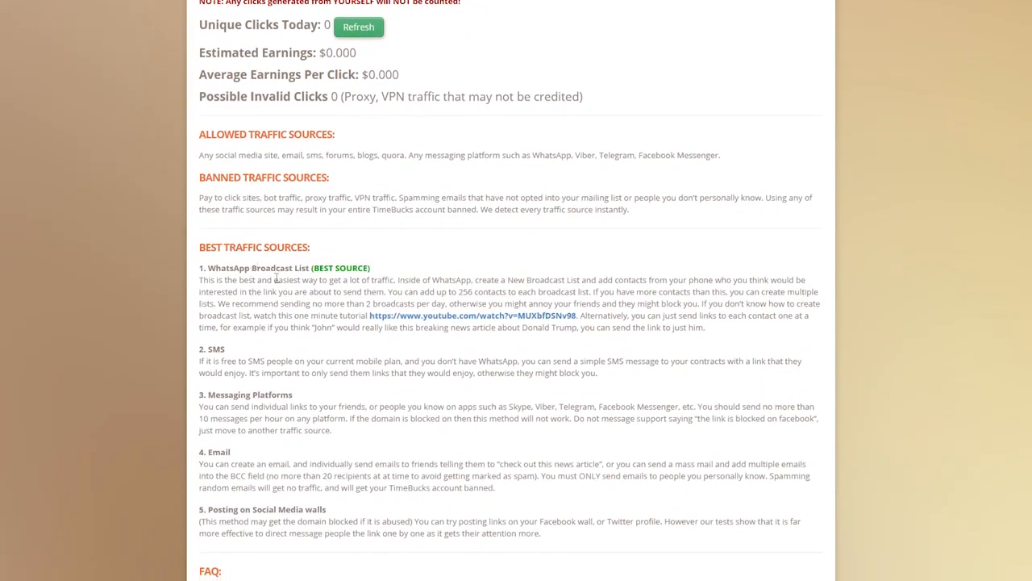
mouse_move(291, 264)
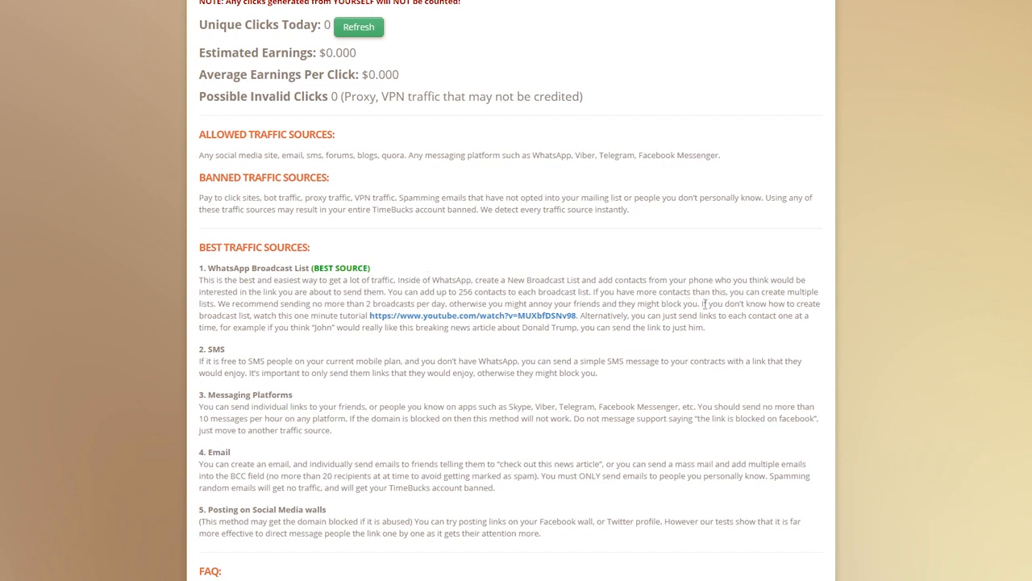
mouse_move(389, 281)
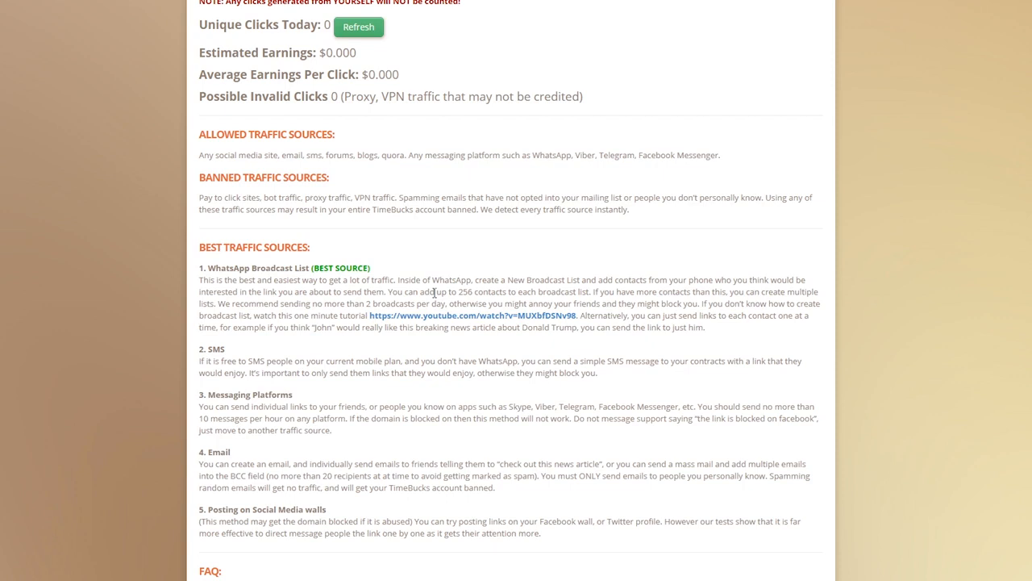
mouse_move(657, 323)
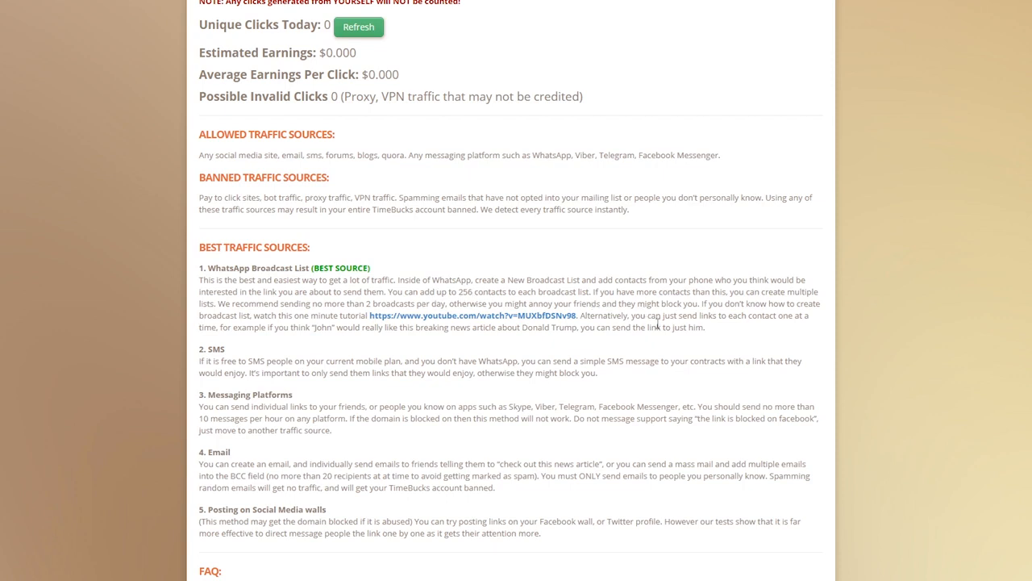
mouse_move(657, 323)
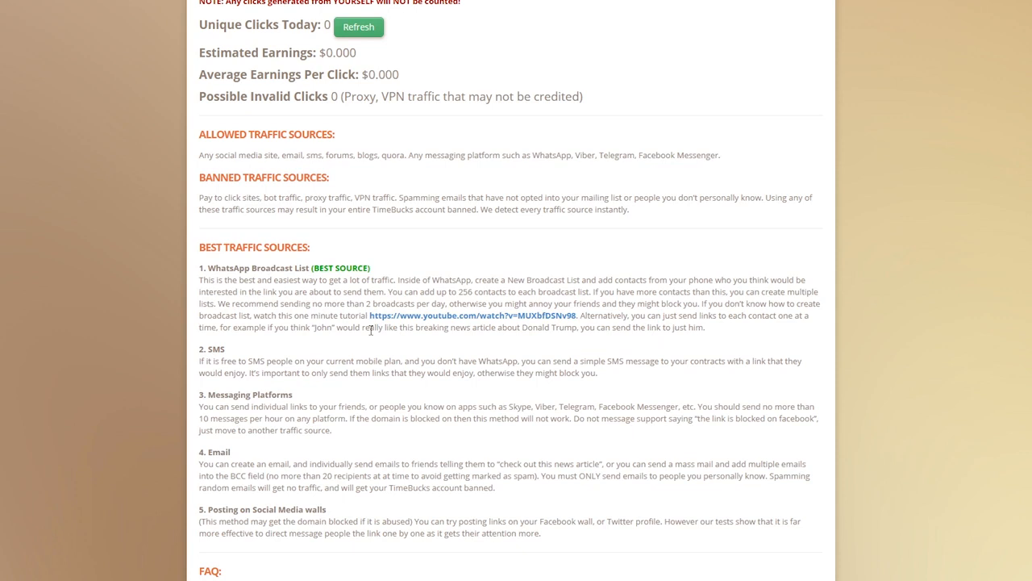
mouse_move(695, 323)
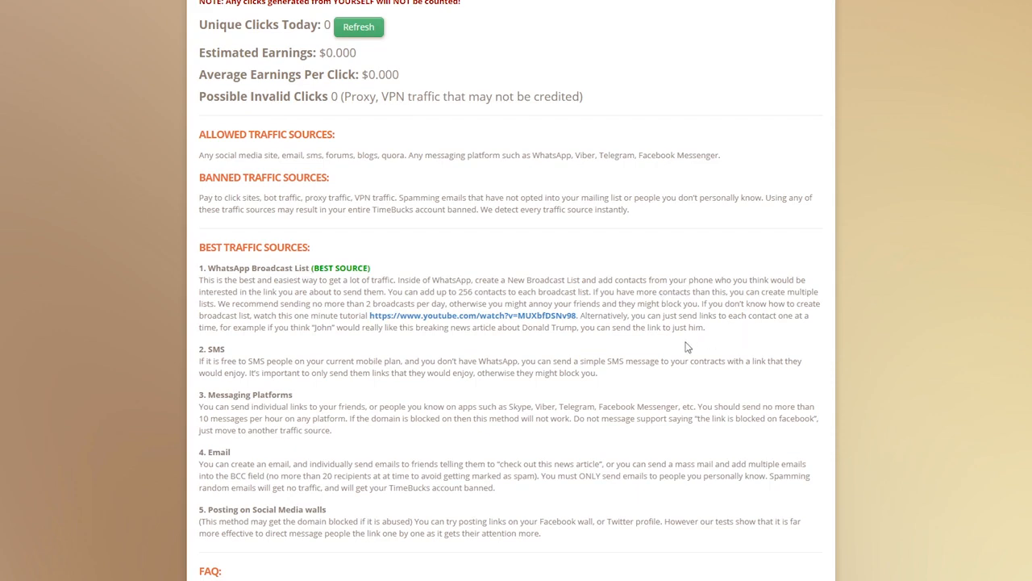
scroll("down", 3)
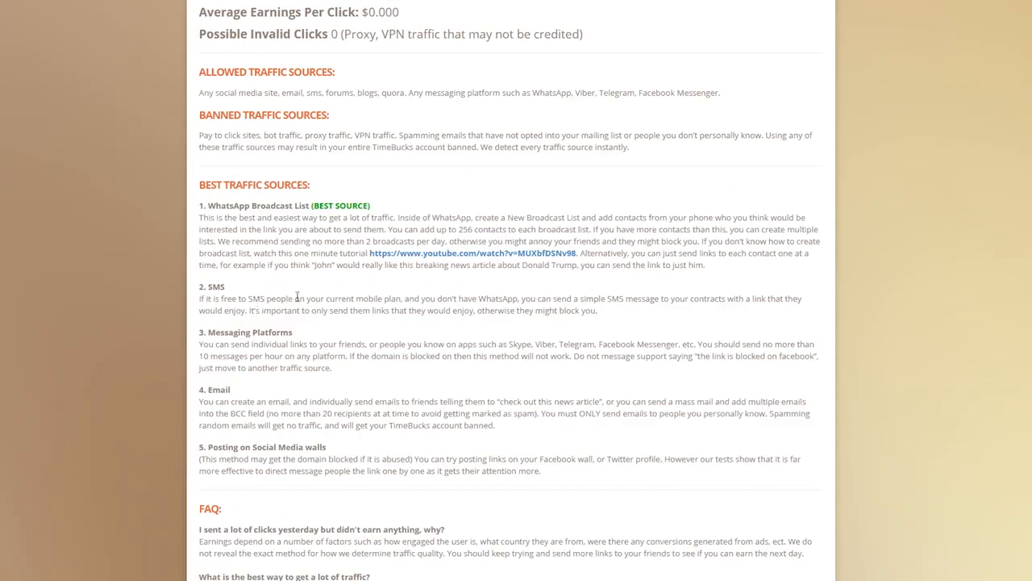
mouse_move(417, 297)
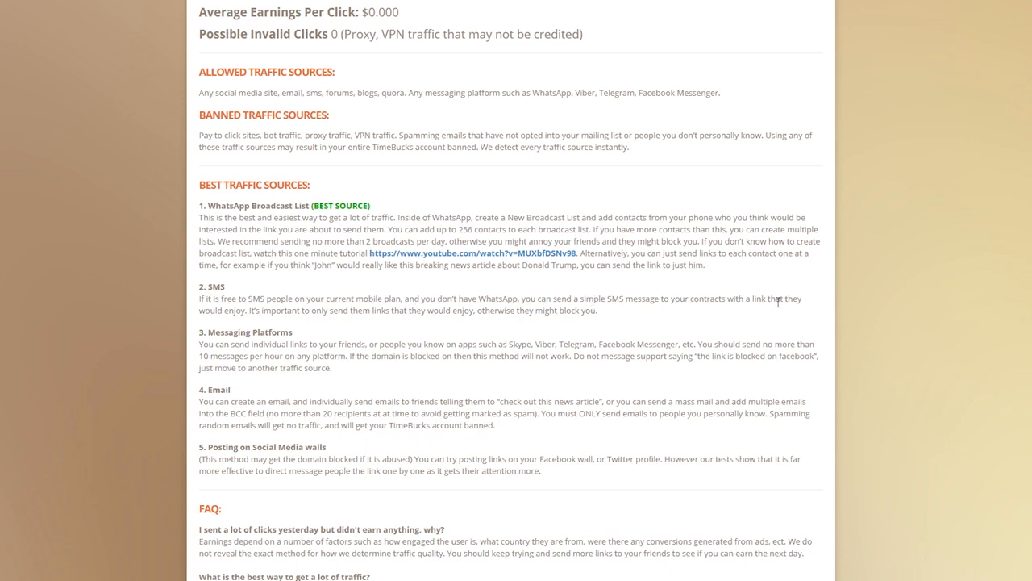
mouse_move(778, 301)
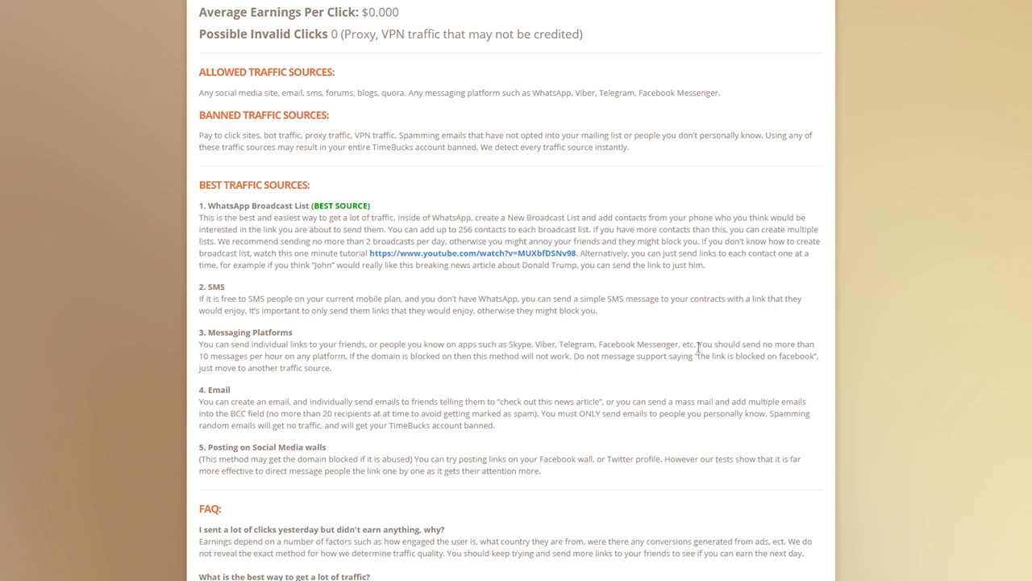
mouse_move(266, 409)
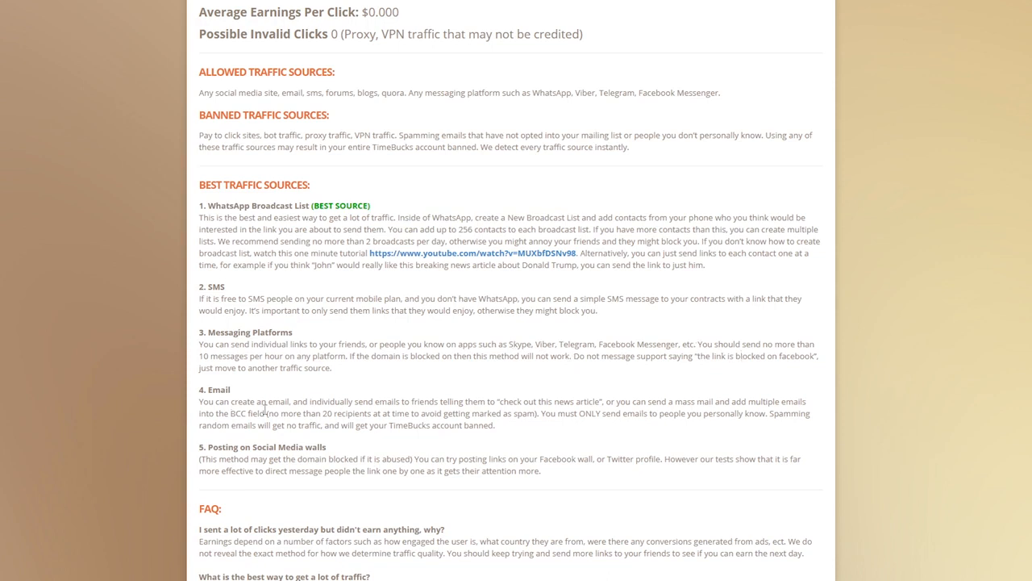
mouse_move(493, 408)
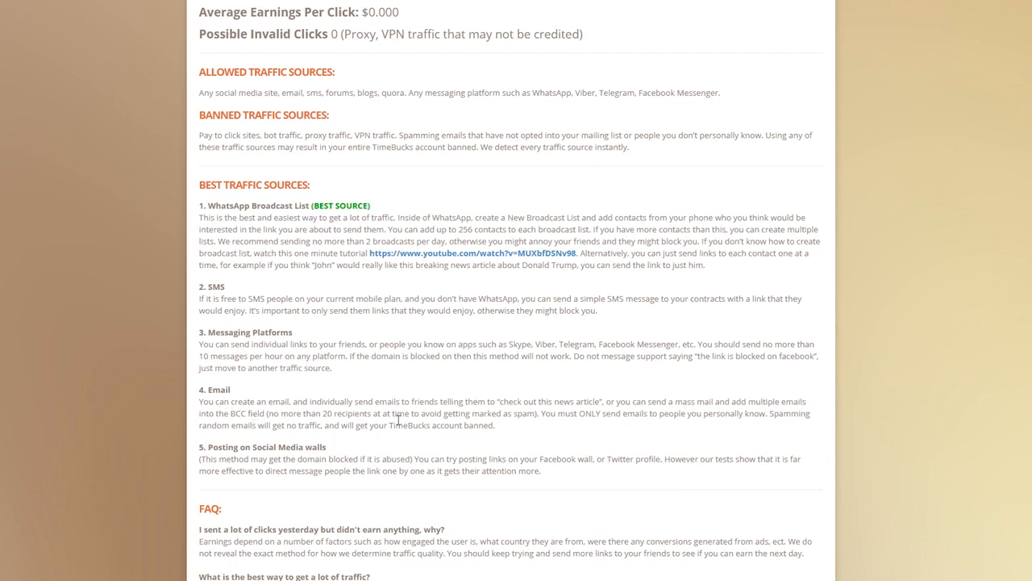
scroll("down", 3)
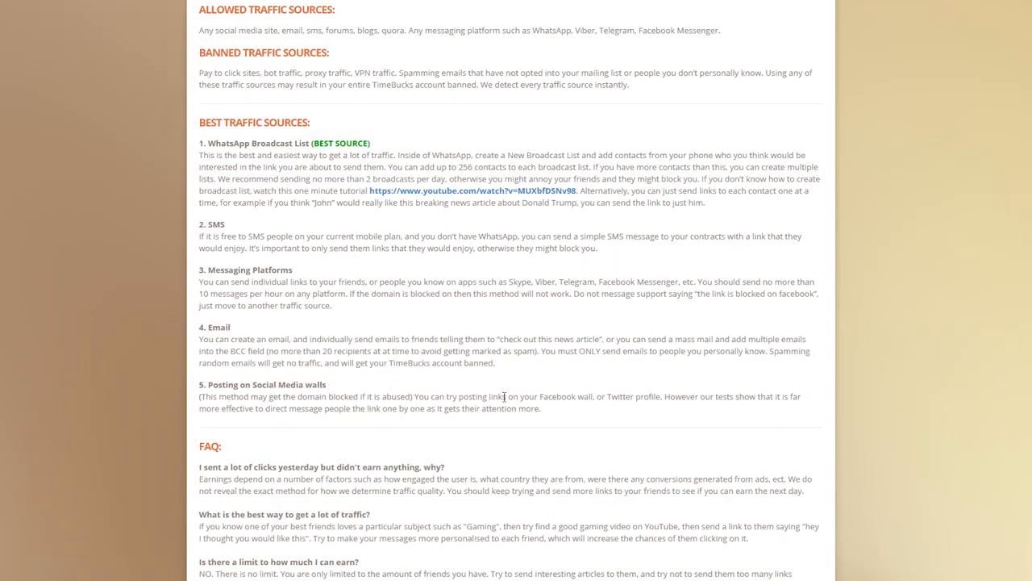
mouse_move(610, 421)
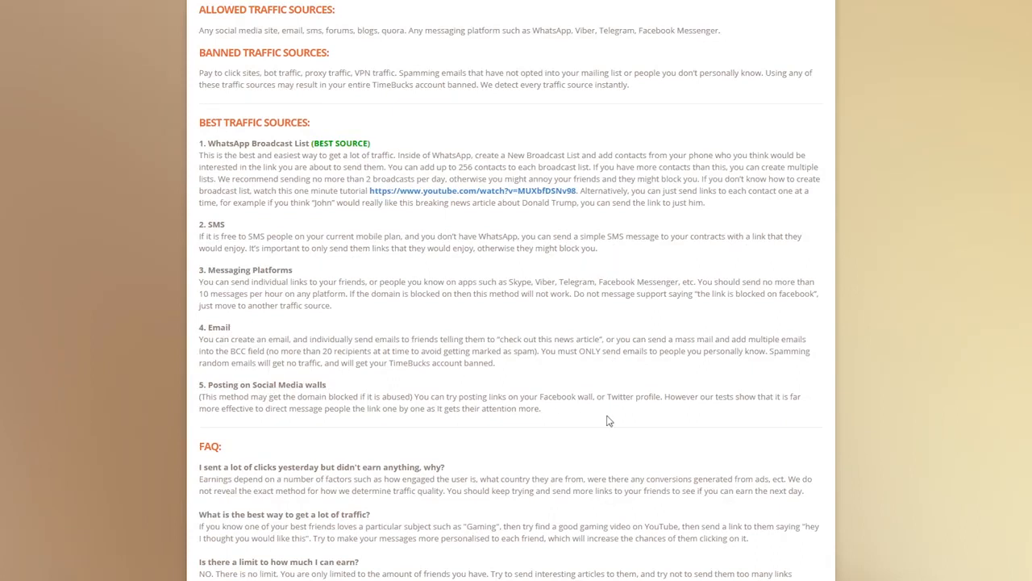